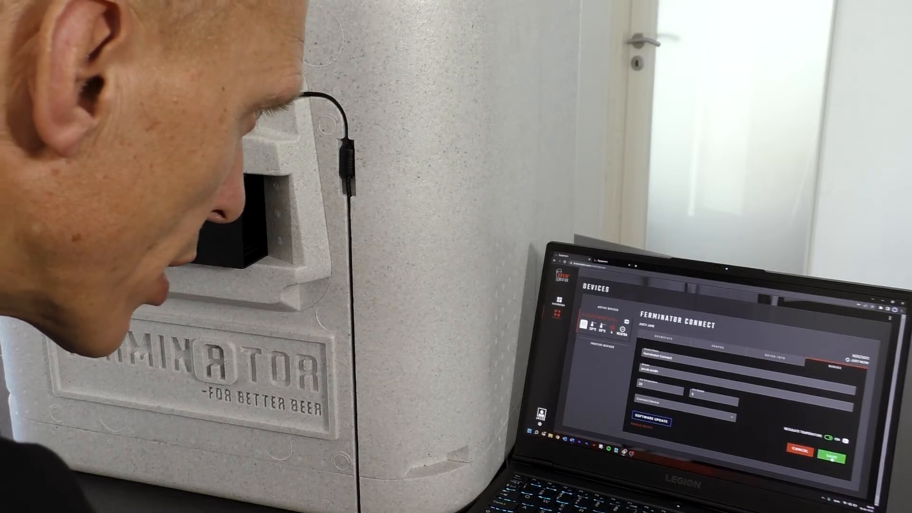
- Save the paired fermentation chamber's device settings so they begin processing
click(822, 452)
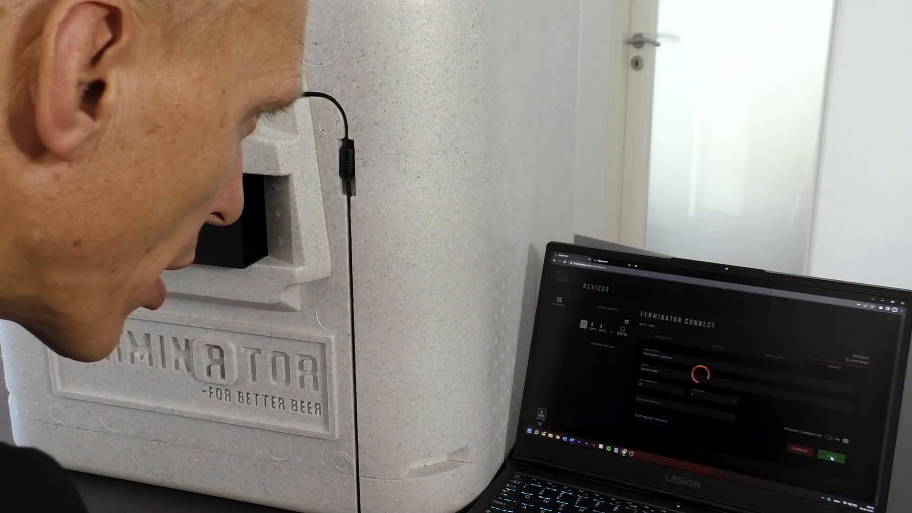